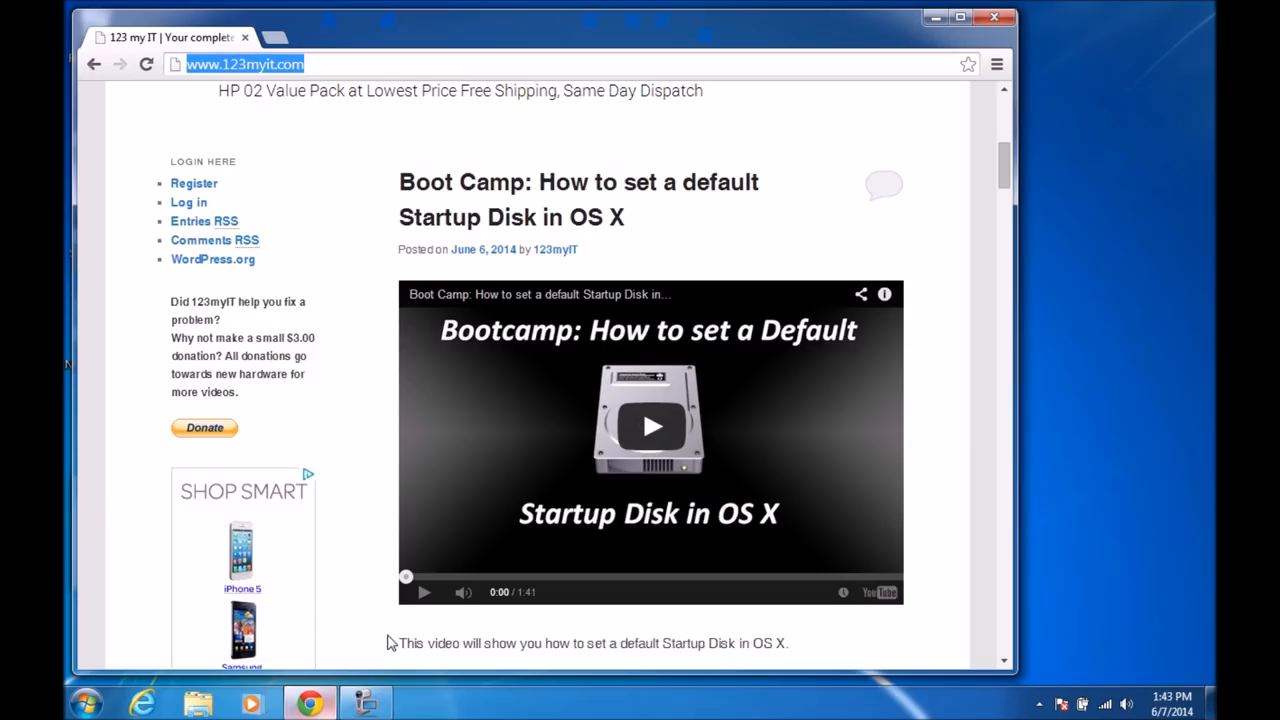
{"action": "mouse_move", "coordinate": [668, 216]}
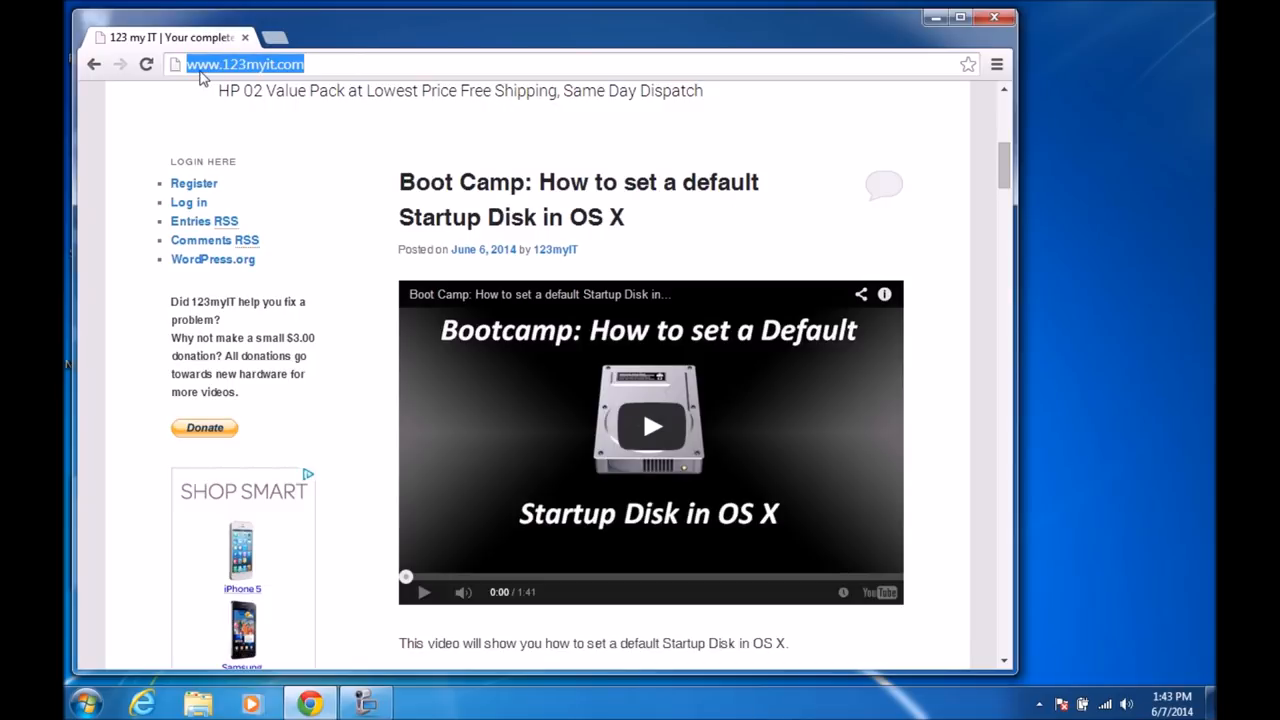
{"action": "mouse_move", "coordinate": [912, 36]}
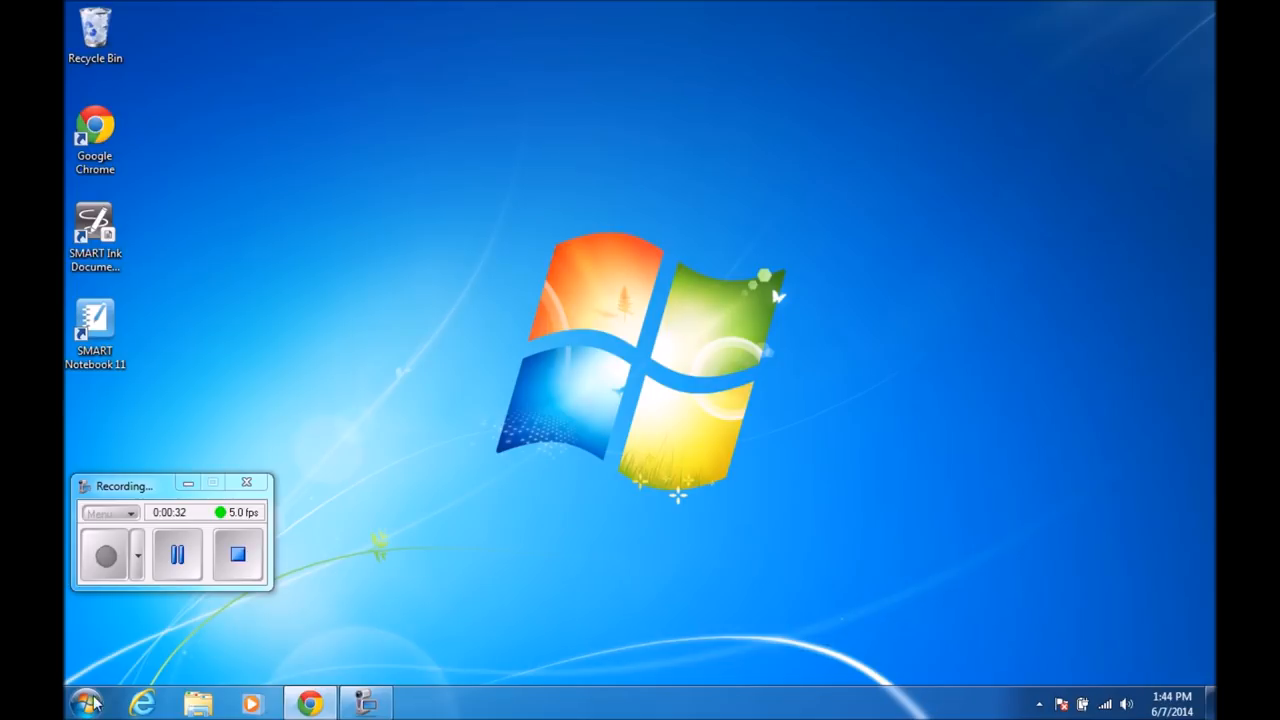
Reach System and Security from the Start menu's Control Panel
{"action": "left_click", "coordinate": [86, 702]}
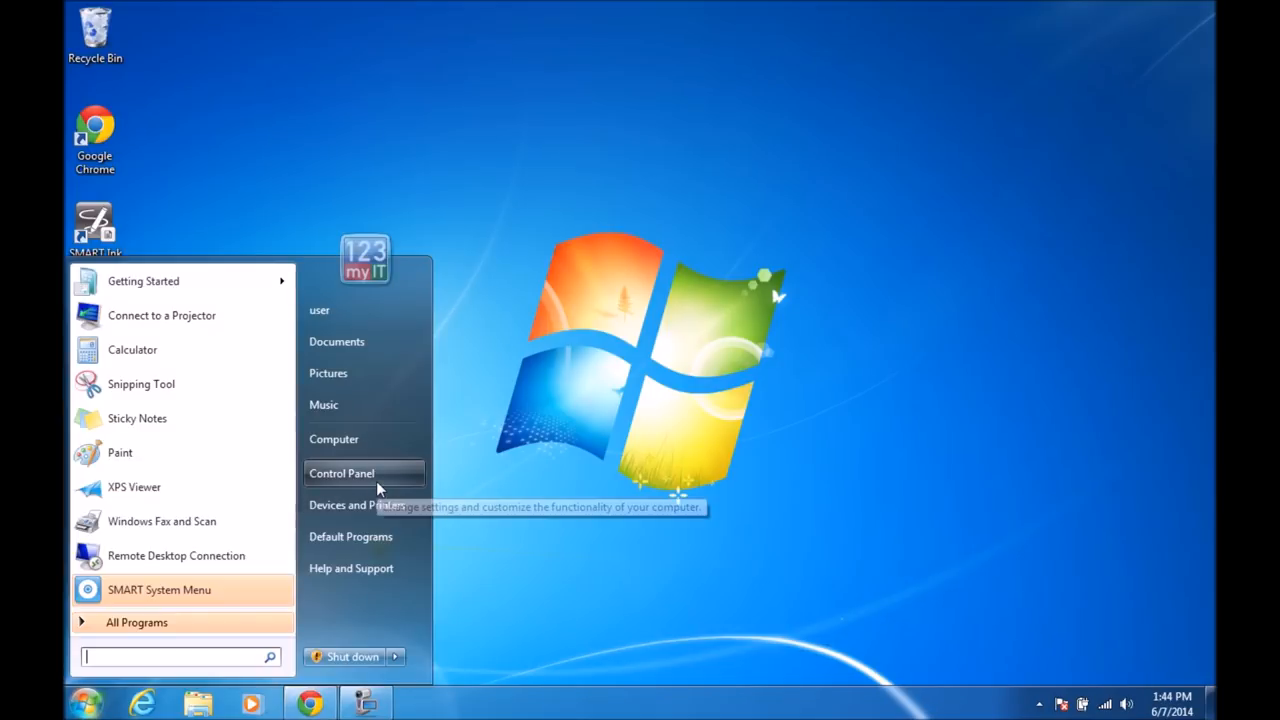
{"action": "left_click", "coordinate": [340, 472]}
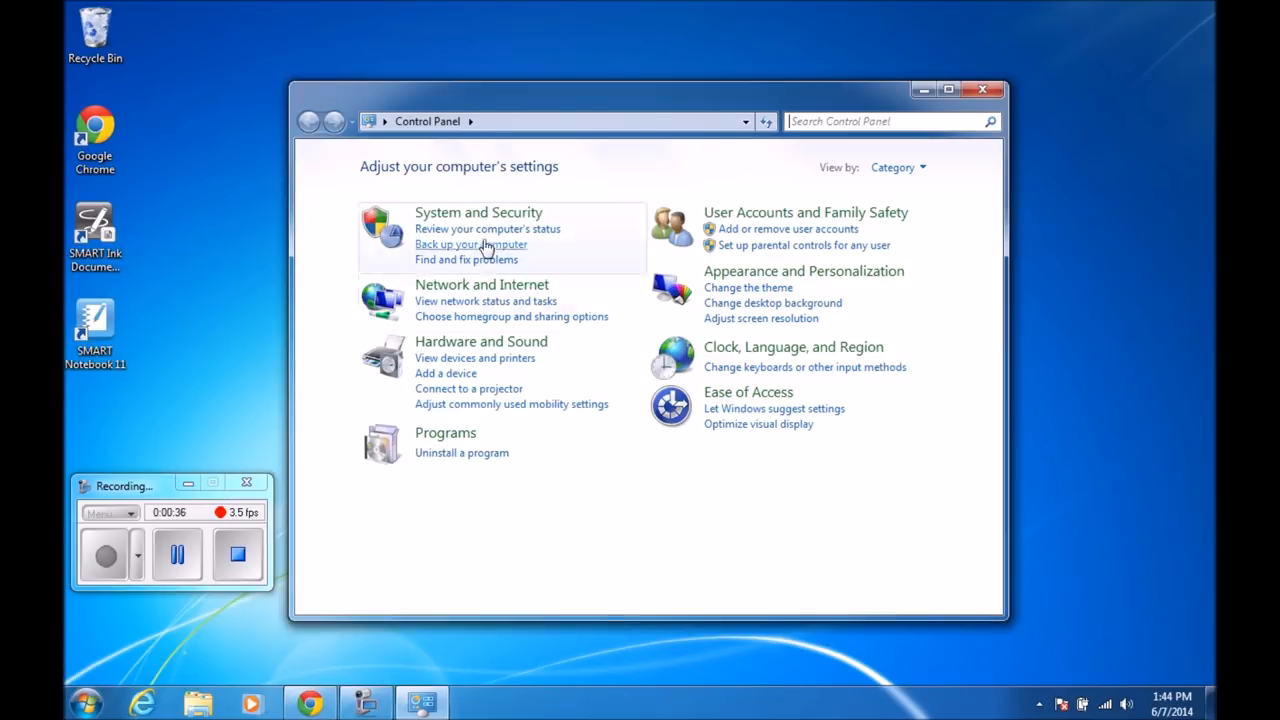
{"action": "left_click", "coordinate": [478, 212]}
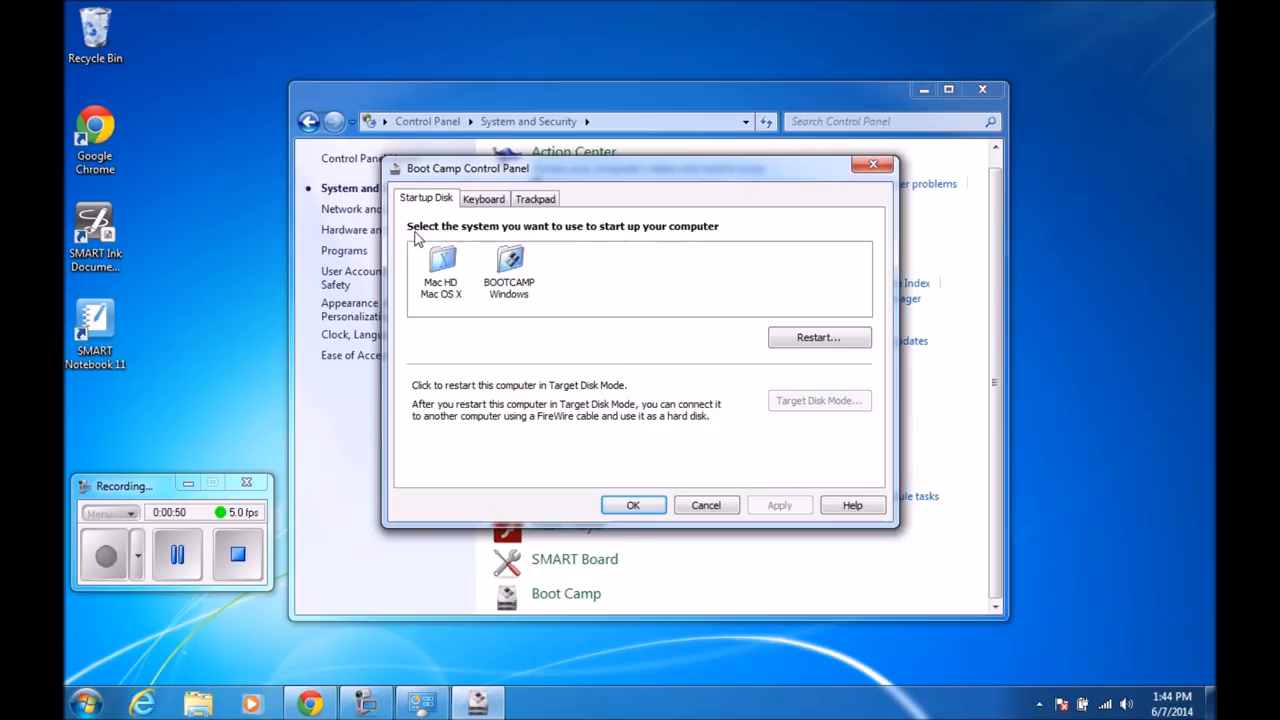
{"action": "mouse_move", "coordinate": [538, 238]}
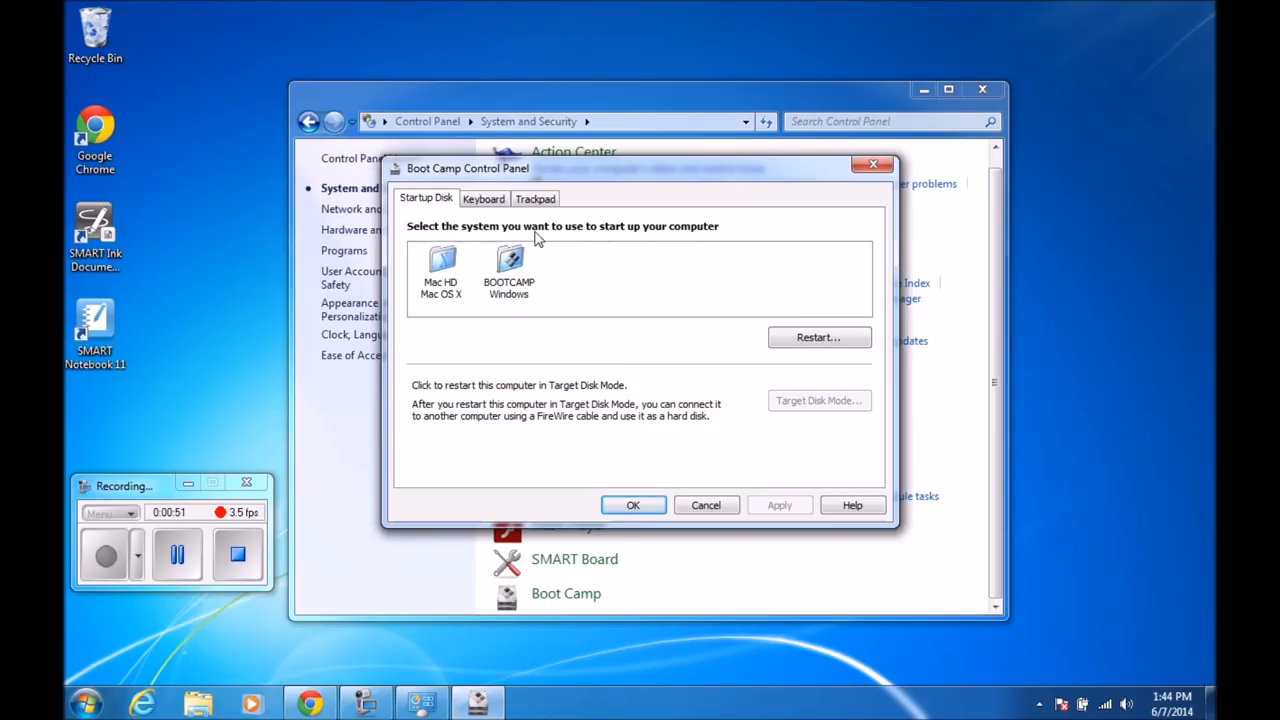
{"action": "mouse_move", "coordinate": [700, 236]}
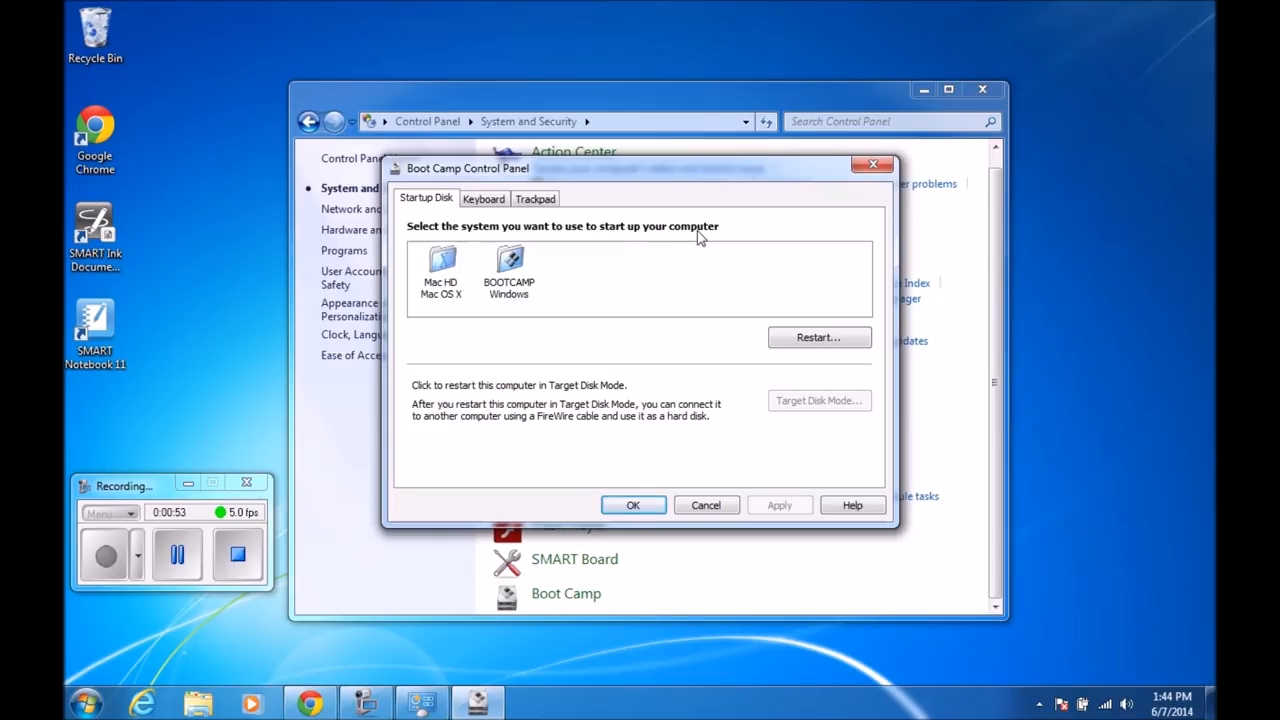
{"action": "mouse_move", "coordinate": [524, 300]}
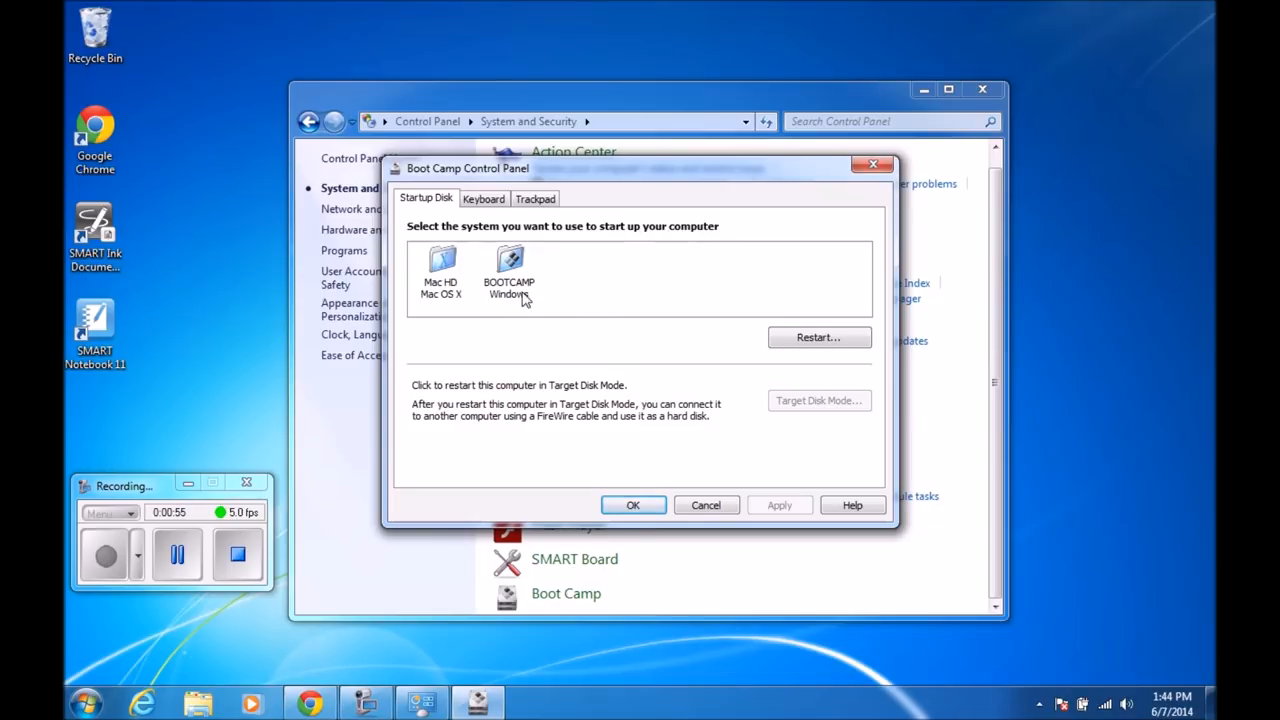
Launch a Windows Explorer window from the taskbar
{"action": "left_click", "coordinate": [508, 270]}
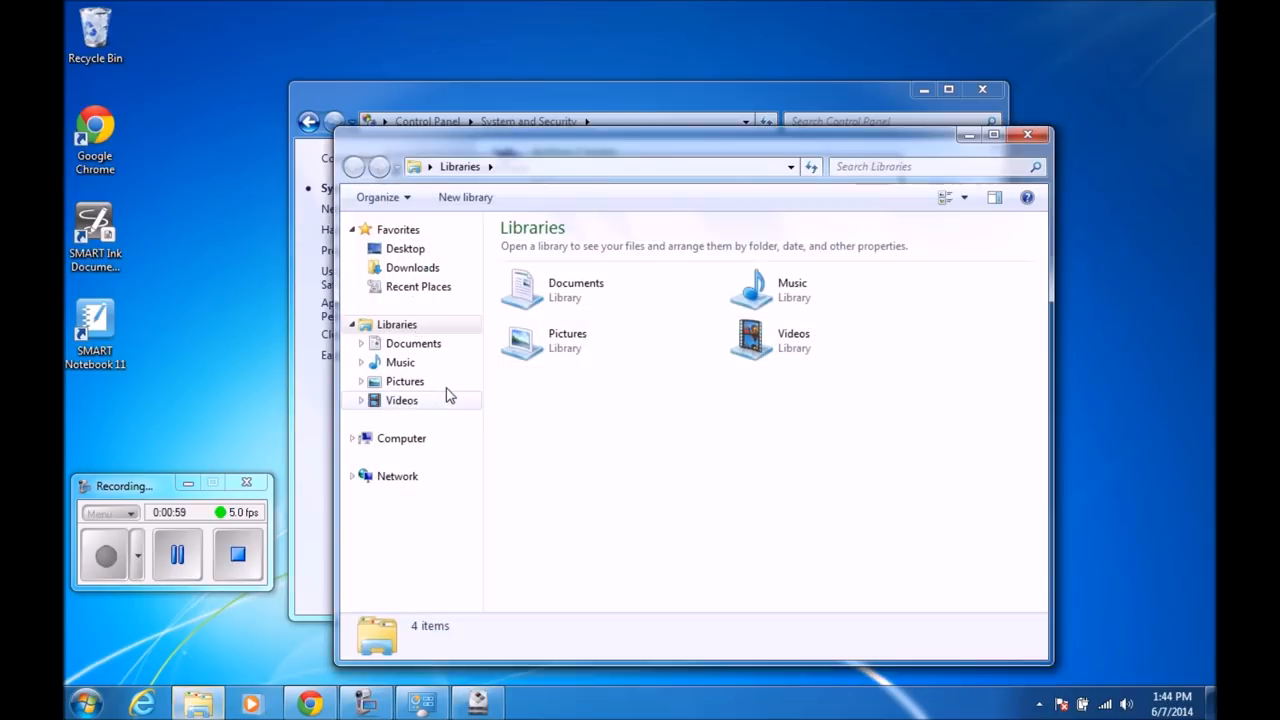
Show the computer's drives and select BOOTCAMP (C:) to view its details
{"action": "left_click", "coordinate": [400, 438]}
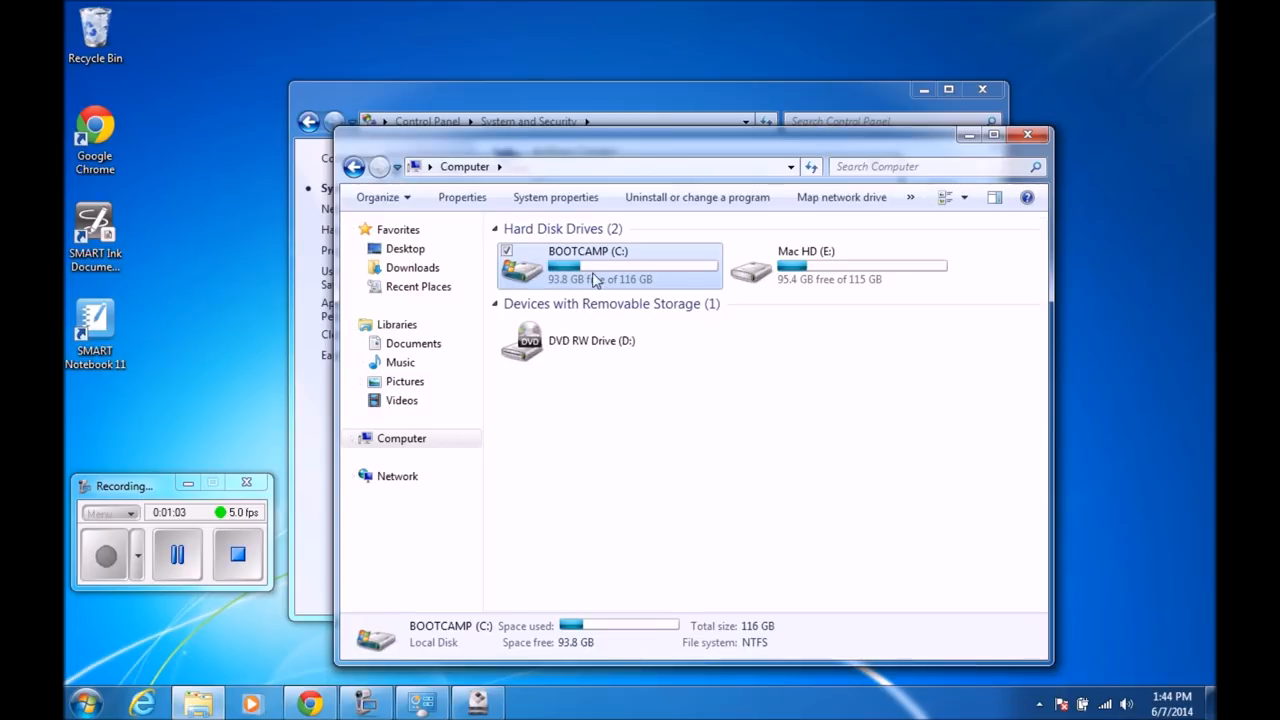
{"action": "left_click", "coordinate": [816, 264]}
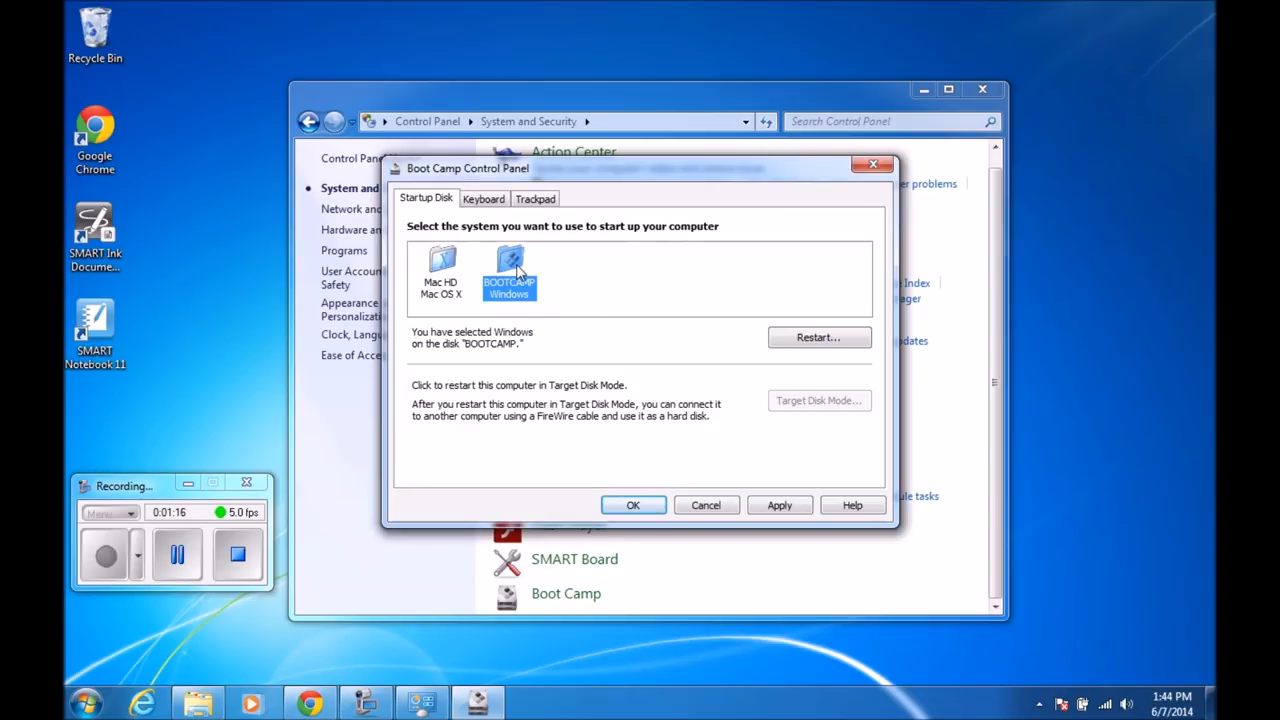
{"action": "mouse_move", "coordinate": [512, 262]}
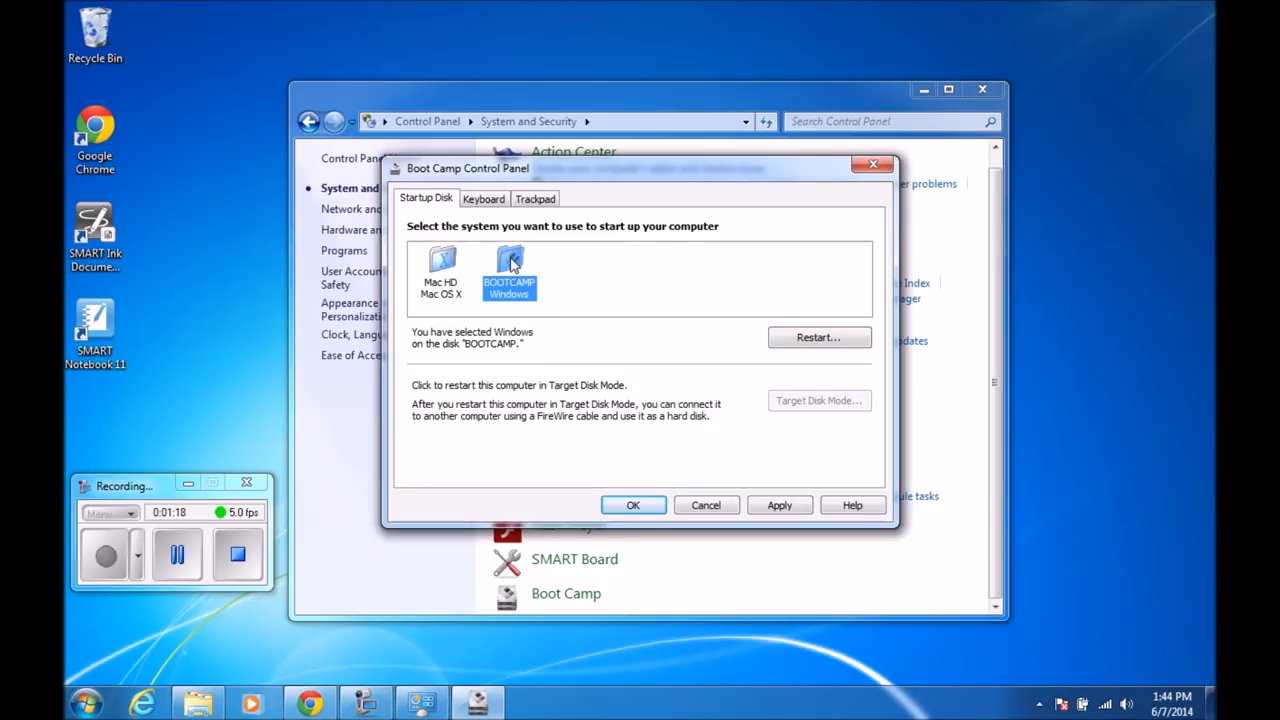
{"action": "mouse_move", "coordinate": [510, 280]}
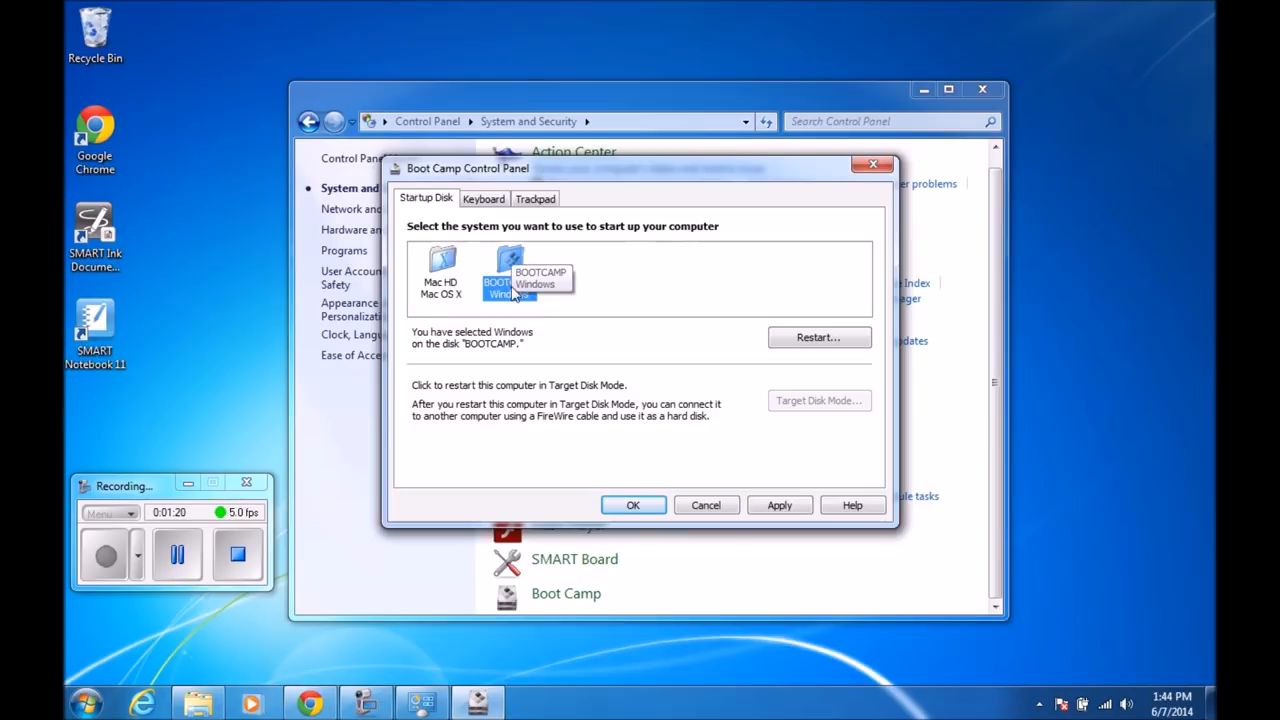
Choose Mac HD (Mac OS X) as the startup disk and confirm with OK
{"action": "left_click", "coordinate": [440, 264]}
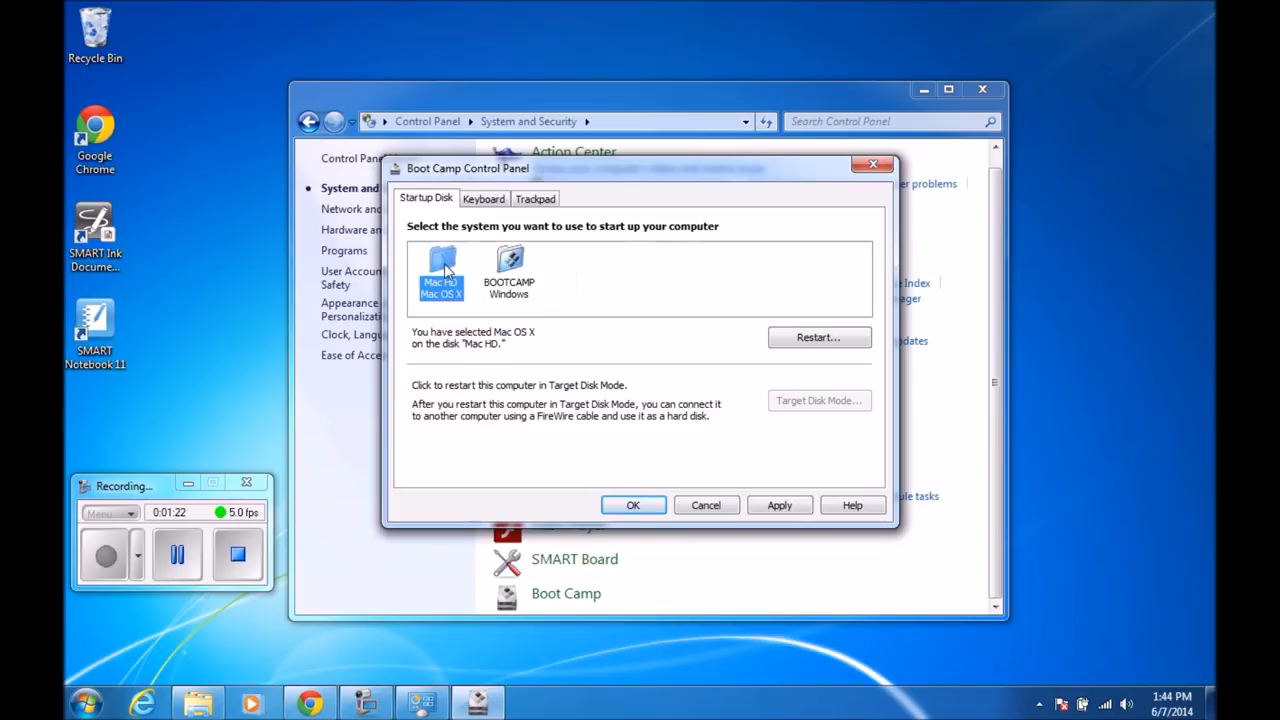
{"action": "mouse_move", "coordinate": [472, 384]}
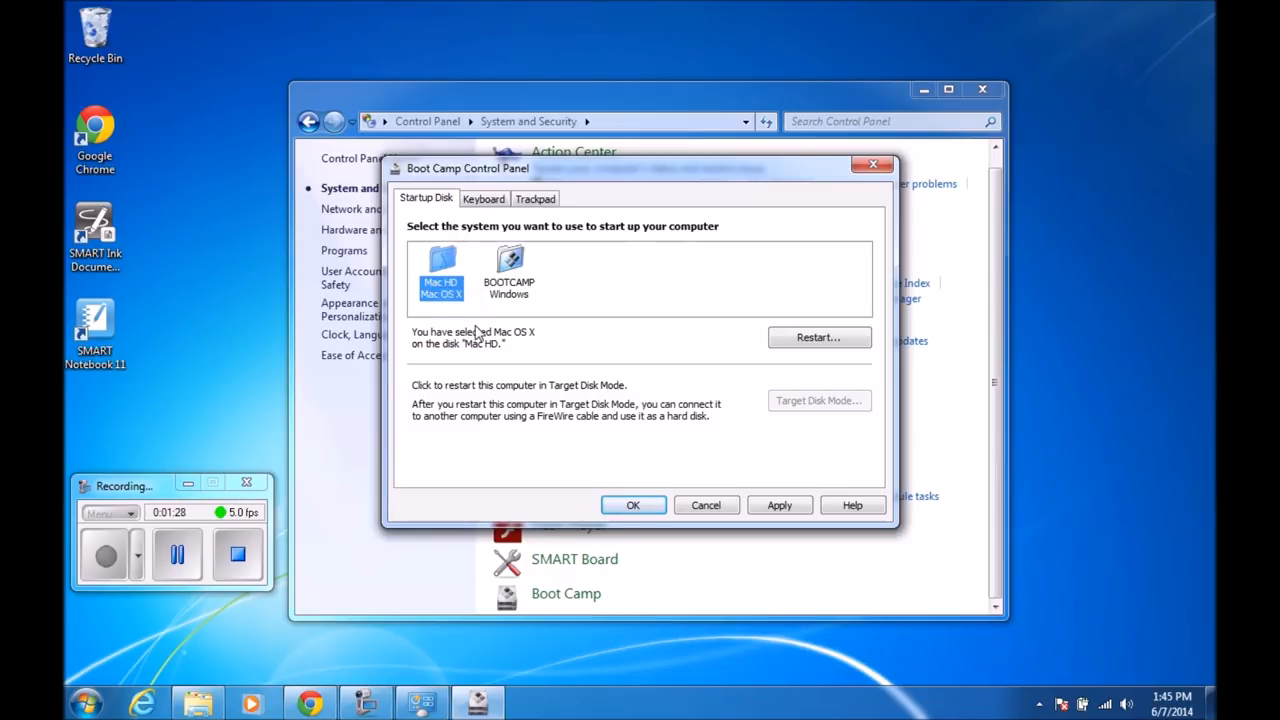
{"action": "left_click", "coordinate": [704, 504]}
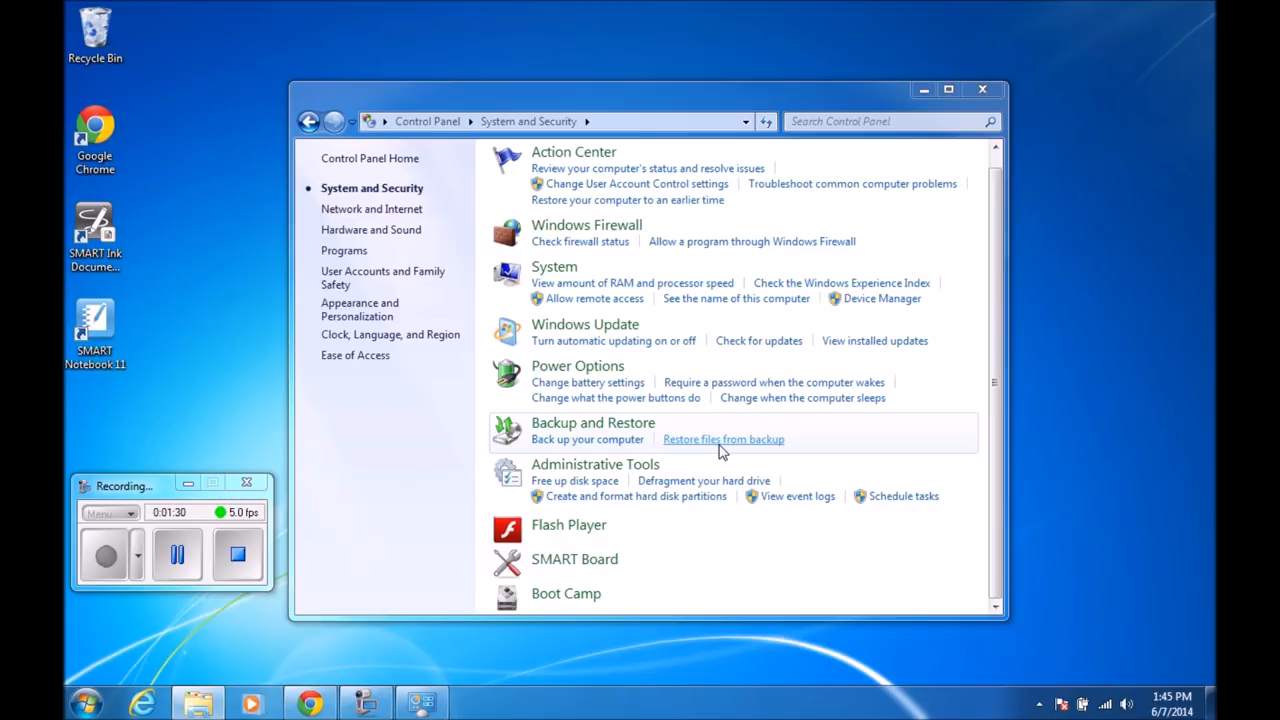
{"action": "mouse_move", "coordinate": [616, 592]}
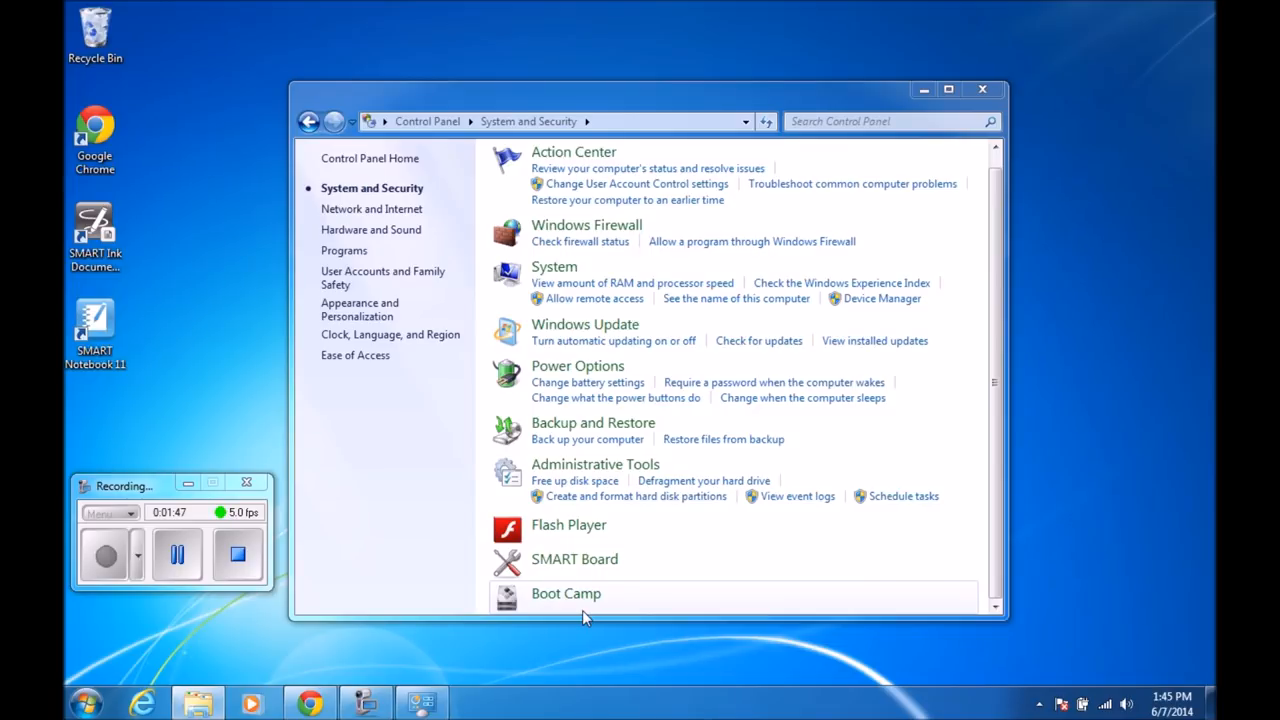
{"action": "mouse_move", "coordinate": [528, 604]}
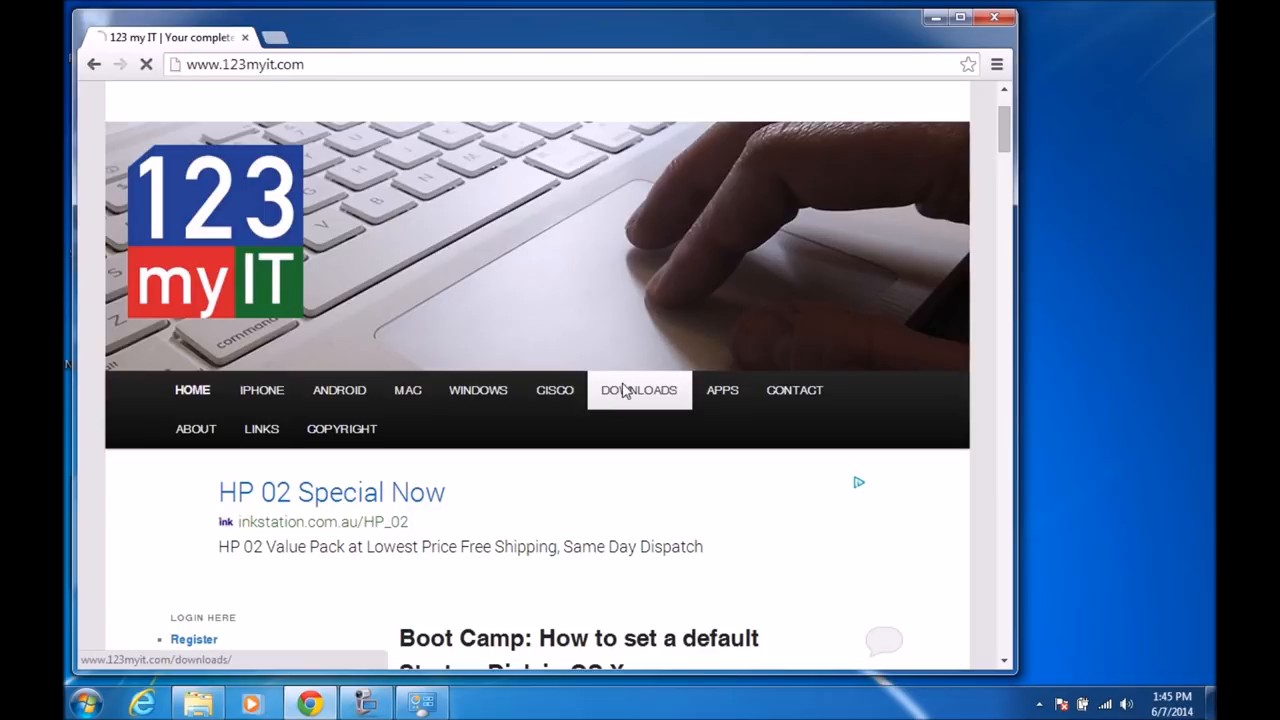
Go to the Downloads page and highlight the Boot Camp 5 and Boot Camp 4 direct Apple download links
{"action": "left_click", "coordinate": [640, 390]}
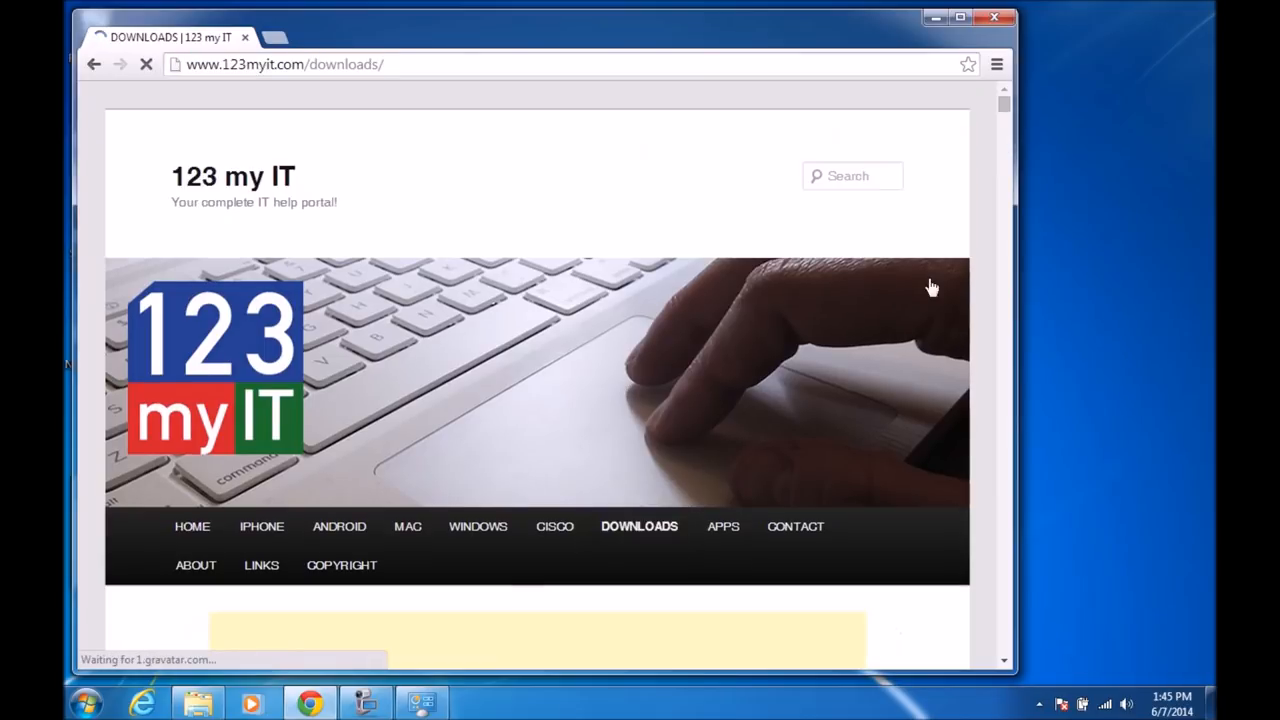
{"action": "scroll", "scroll_direction": "down", "scroll_amount": 3}
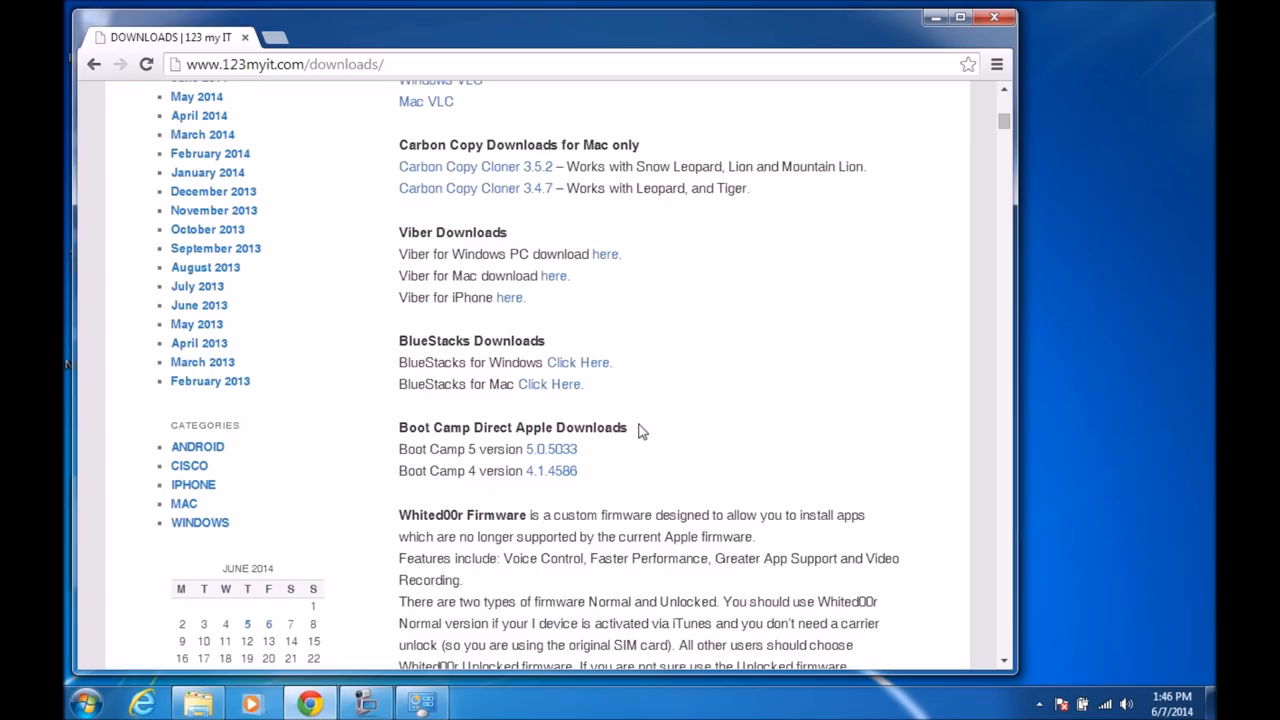
{"action": "double_click", "coordinate": [564, 448]}
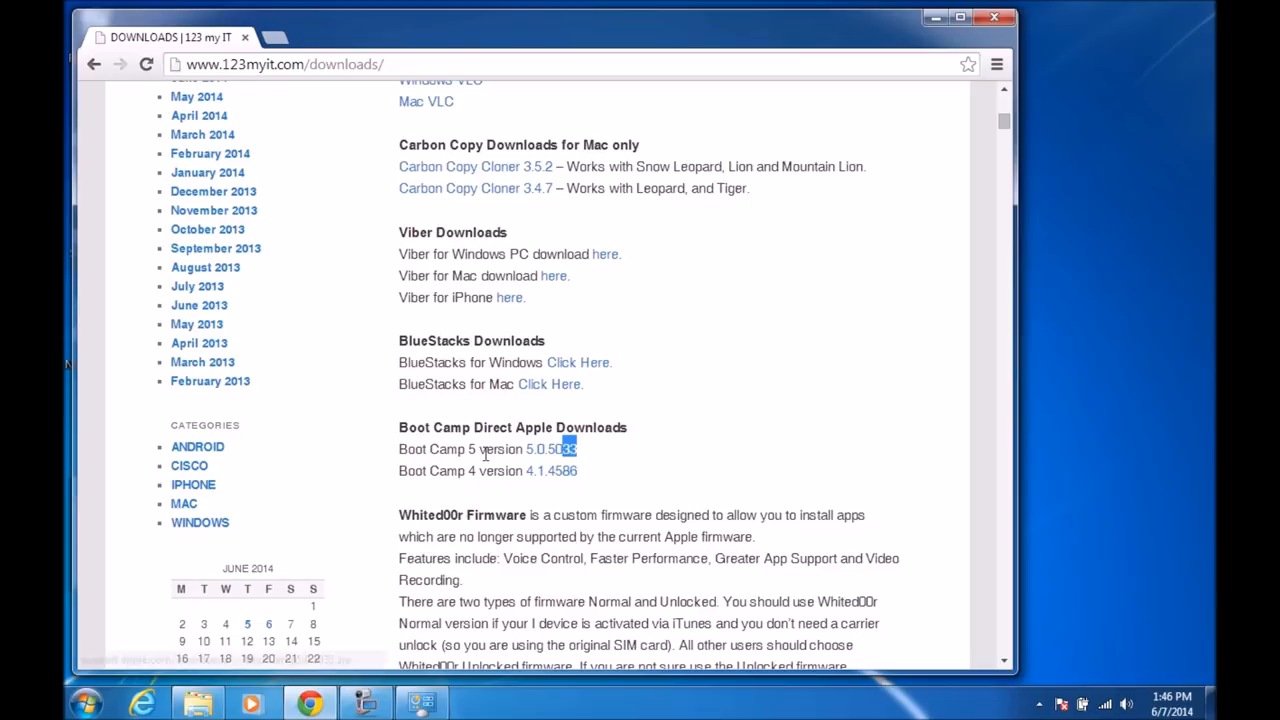
{"action": "left_click_drag", "start_coordinate": [424, 472], "coordinate": [576, 472]}
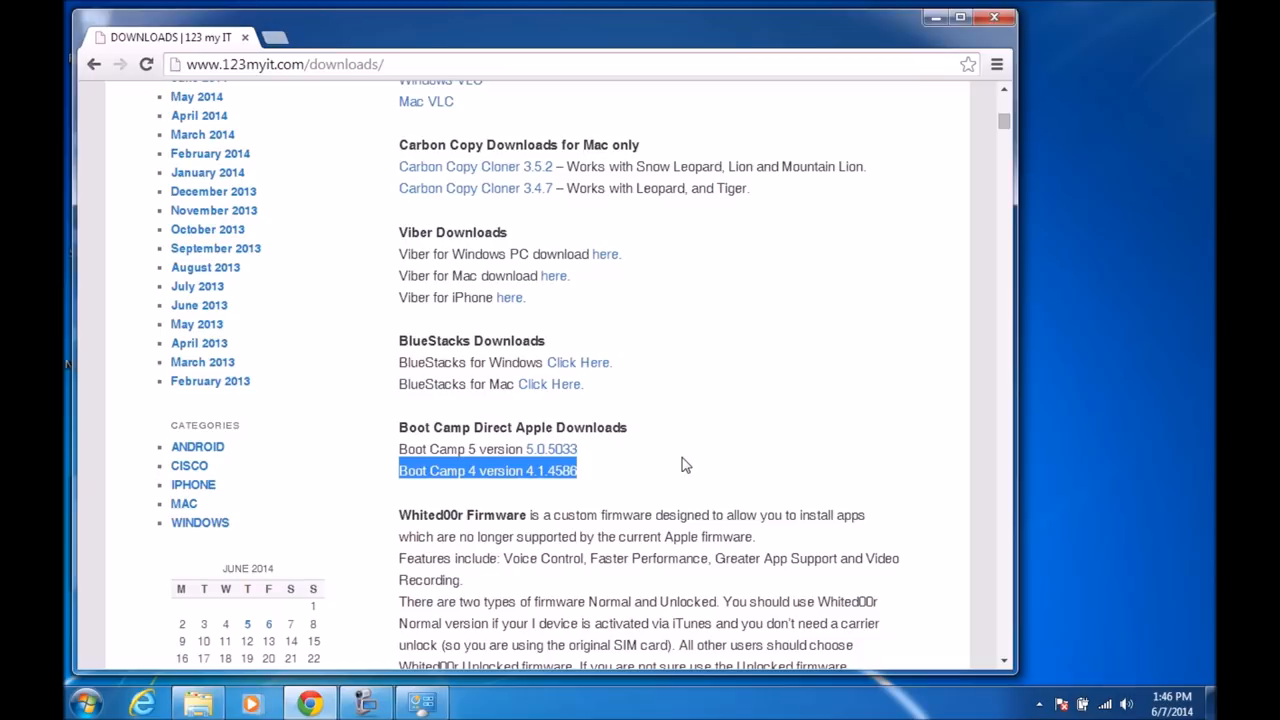
{"action": "mouse_move", "coordinate": [710, 448]}
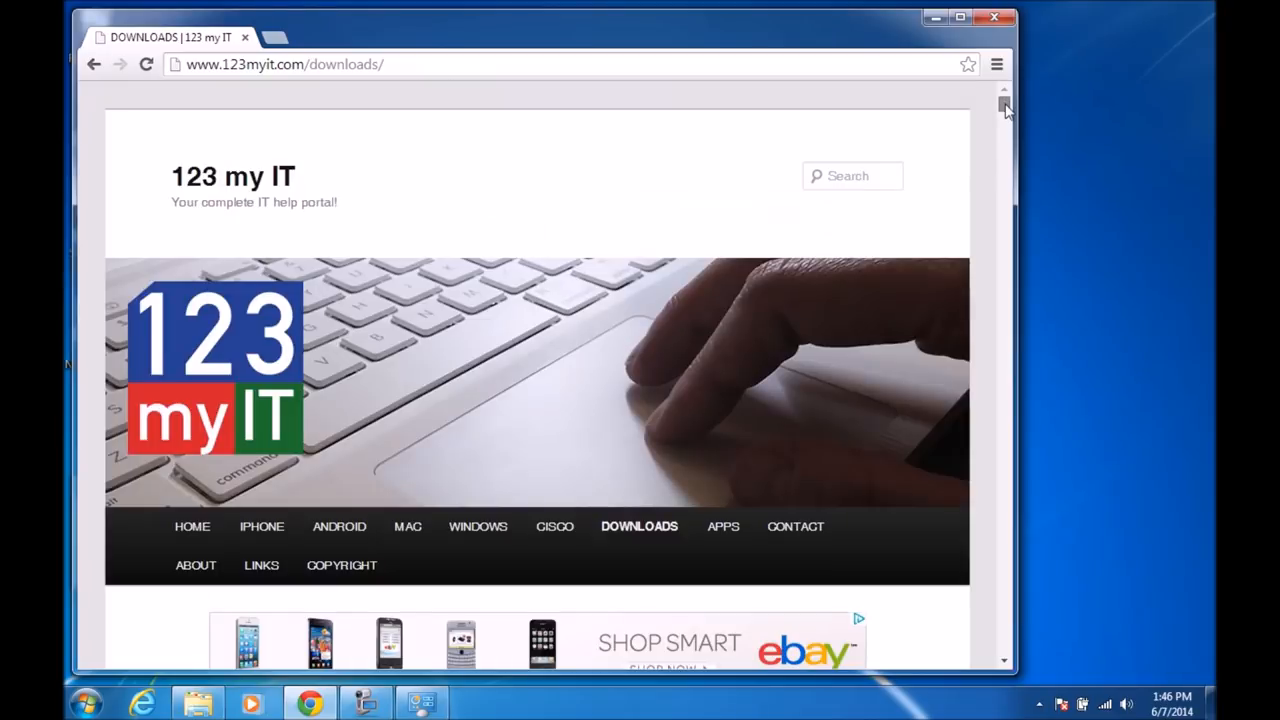
{"action": "scroll", "scroll_direction": "down", "scroll_amount": 3}
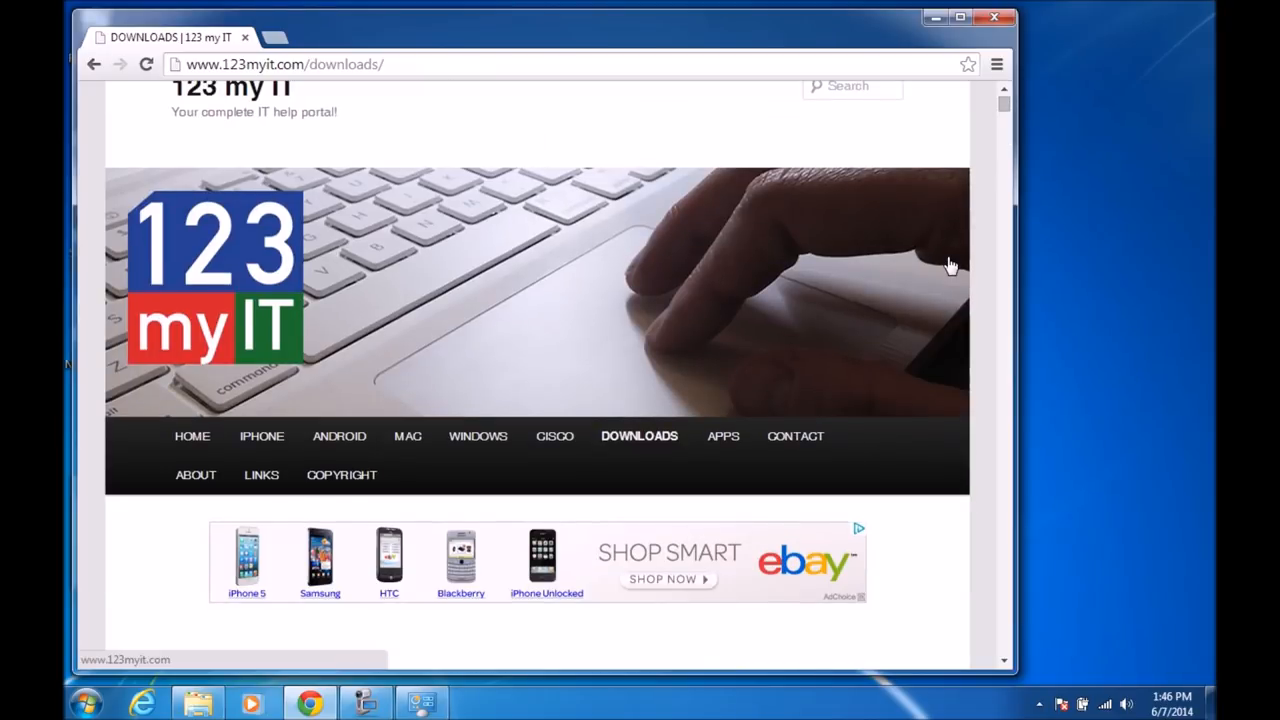